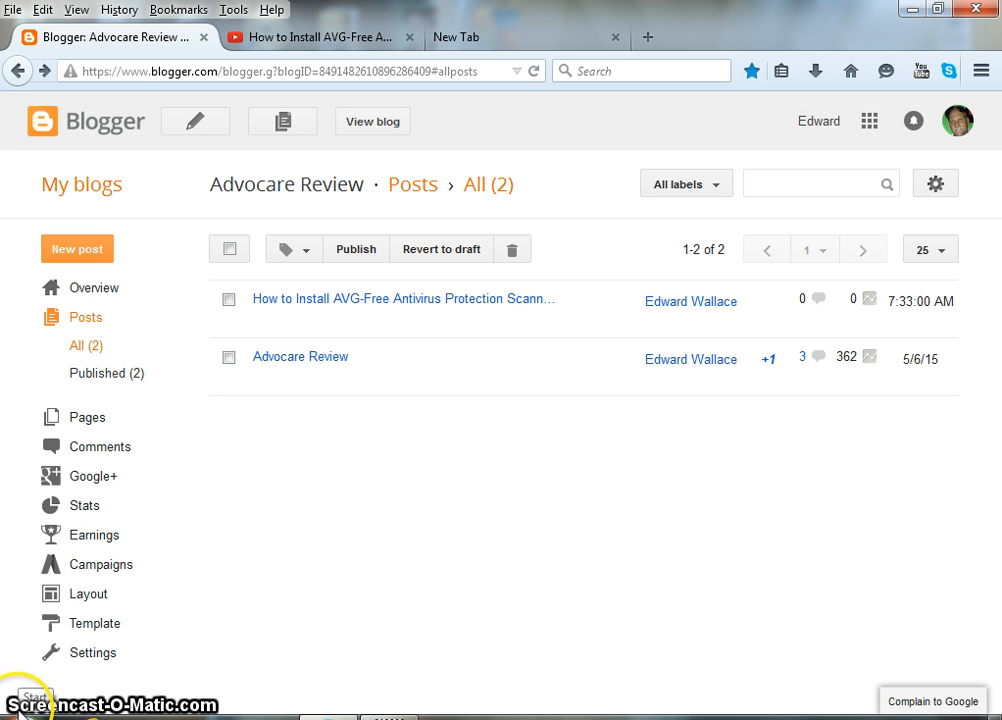
{"action": "mouse_move", "coordinate": [120, 40]}
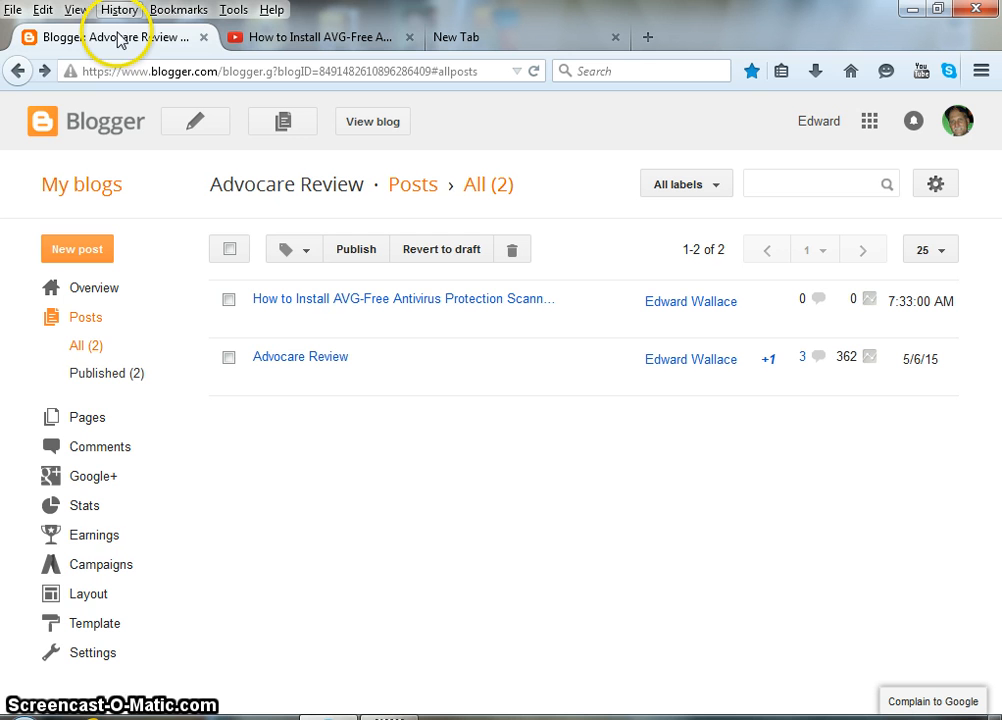
{"action": "mouse_move", "coordinate": [280, 456]}
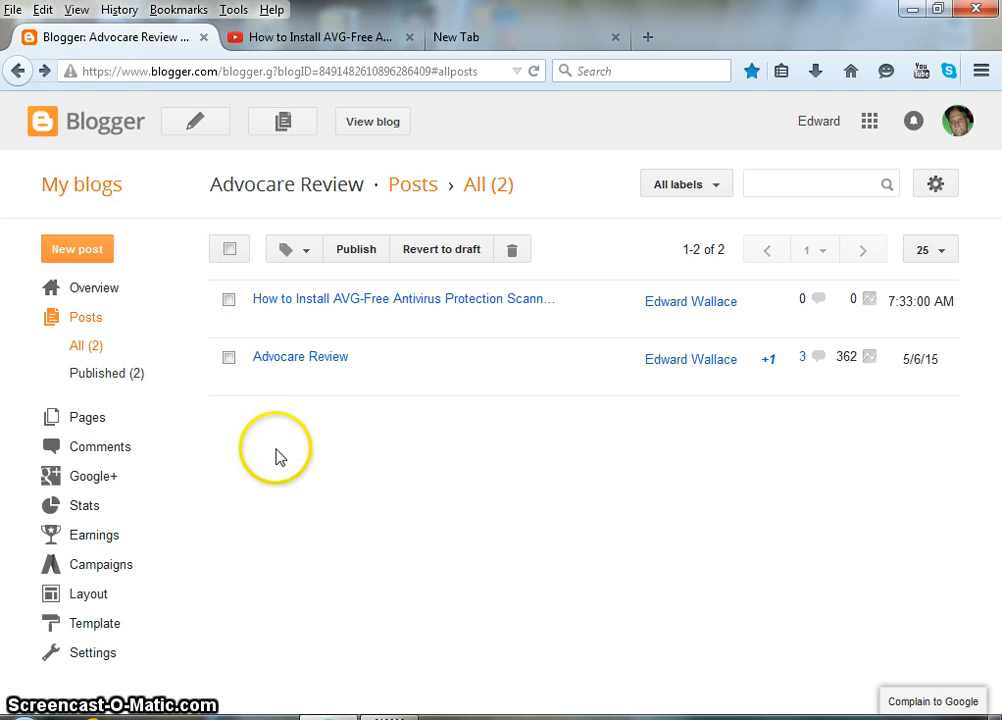
{"action": "mouse_move", "coordinate": [370, 310]}
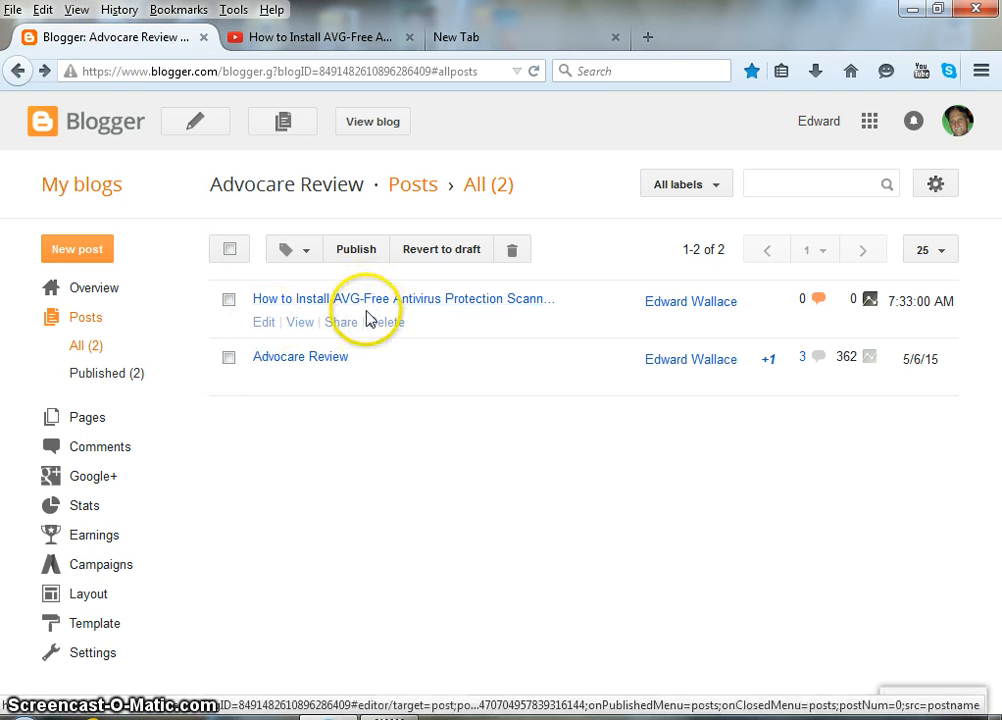
{"action": "mouse_move", "coordinate": [330, 36]}
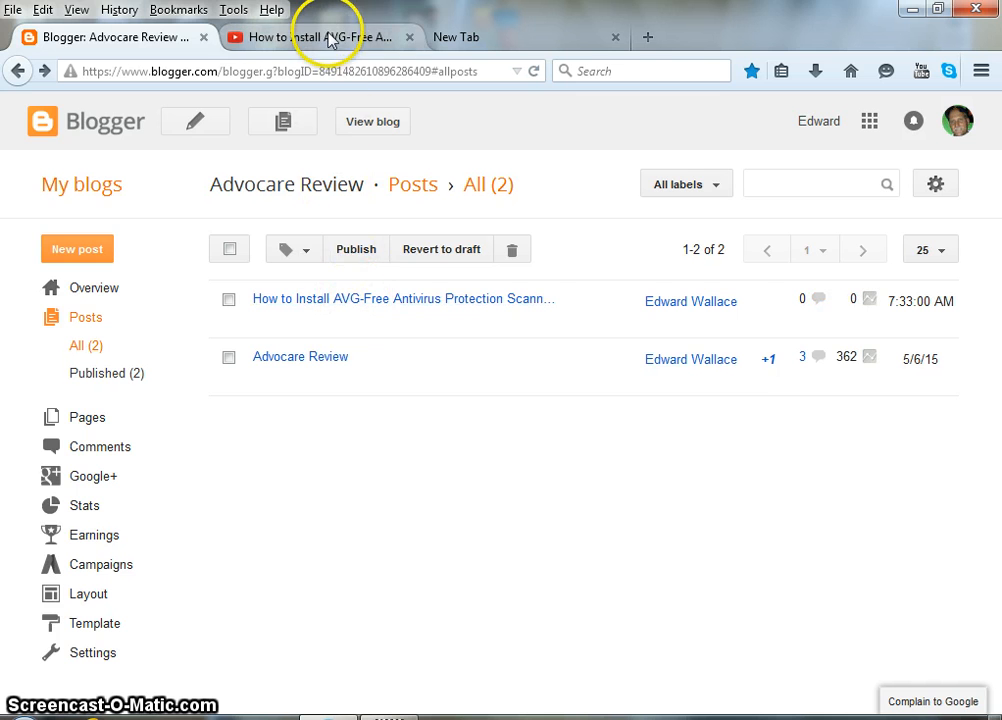
- Show the share panel with the short link for the AVG-Free install video on YouTube
{"action": "left_click", "coordinate": [320, 36]}
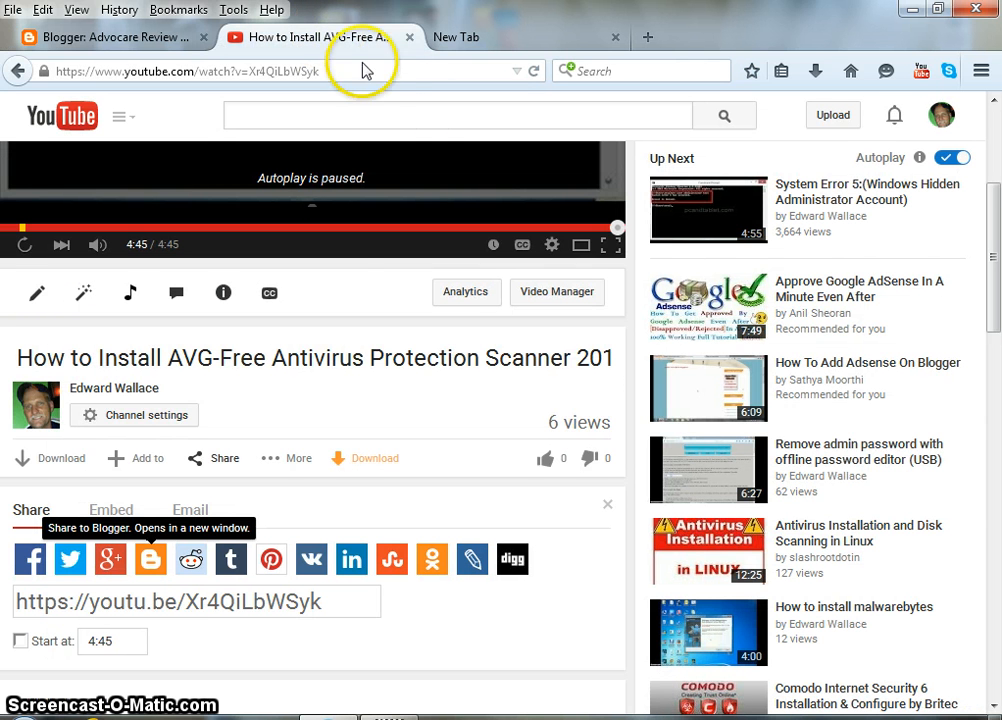
{"action": "mouse_move", "coordinate": [390, 296]}
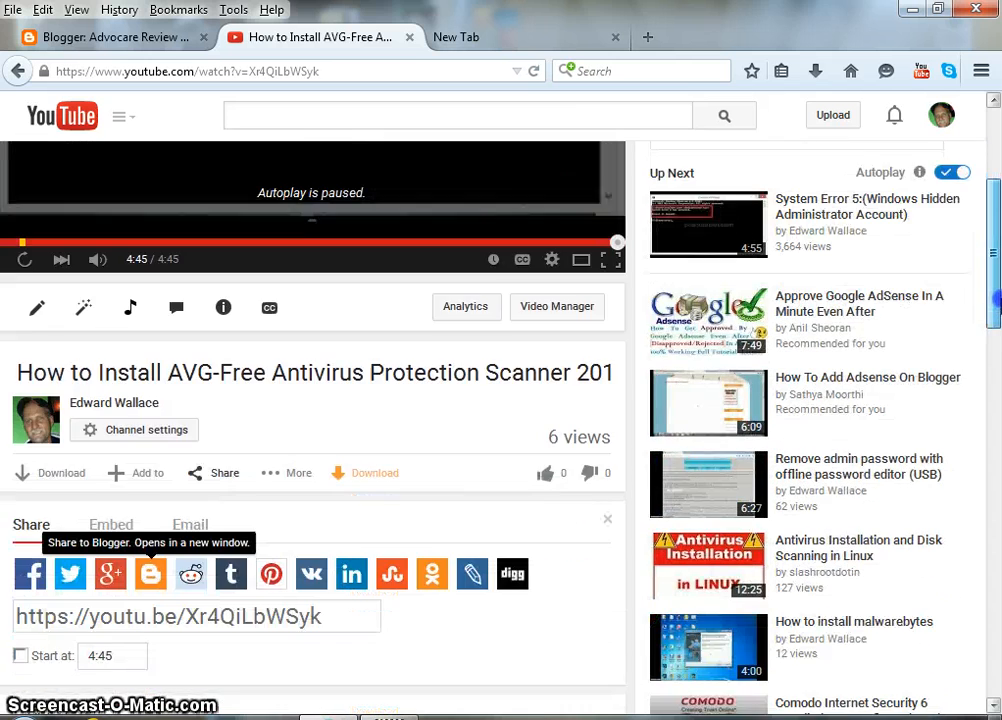
{"action": "scroll", "scroll_direction": "down", "scroll_amount": 3}
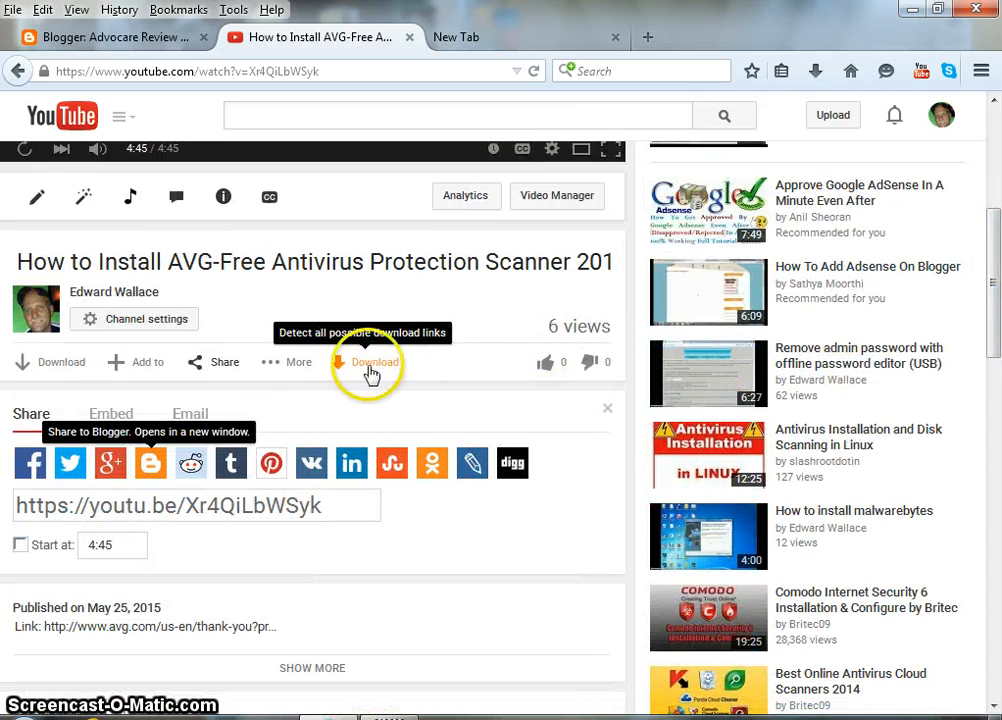
{"action": "left_click", "coordinate": [224, 362]}
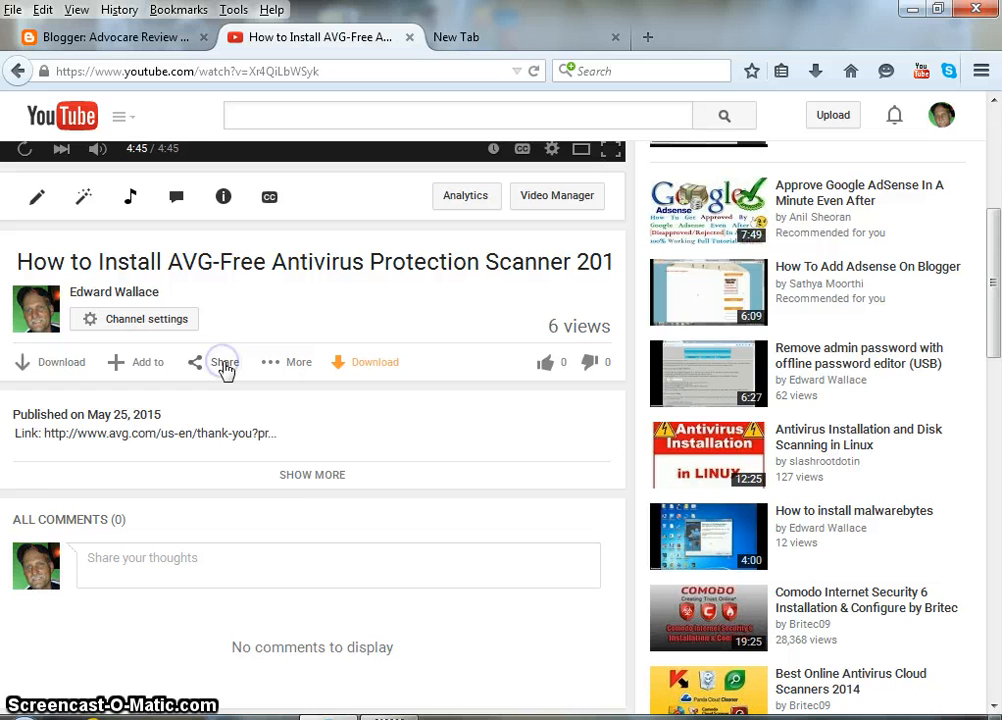
{"action": "left_click", "coordinate": [222, 362]}
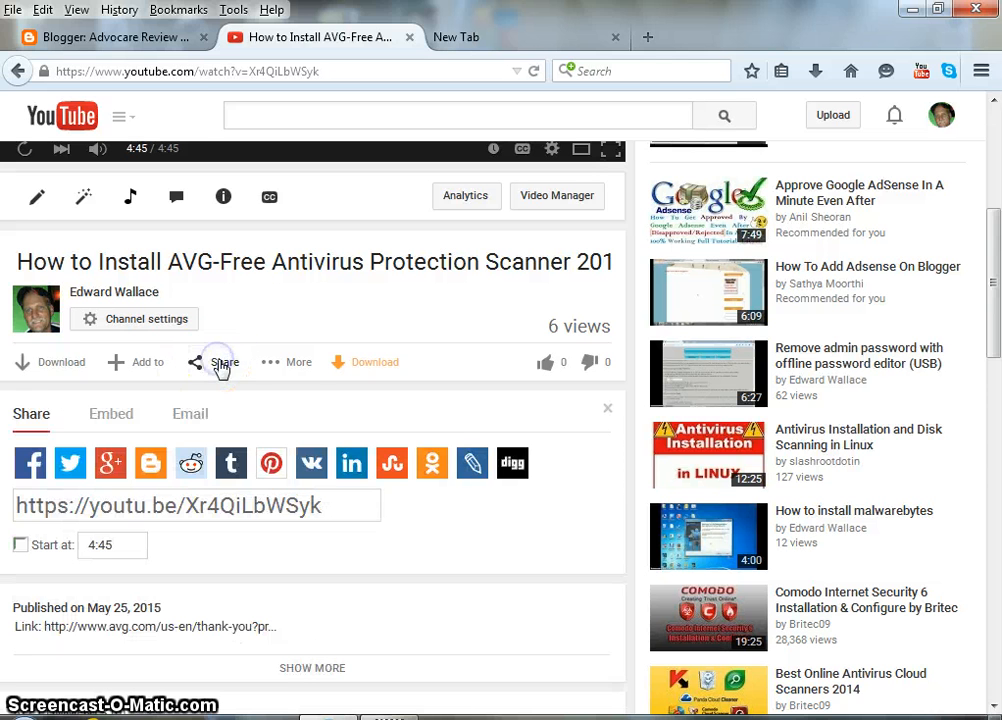
{"action": "mouse_move", "coordinate": [96, 462]}
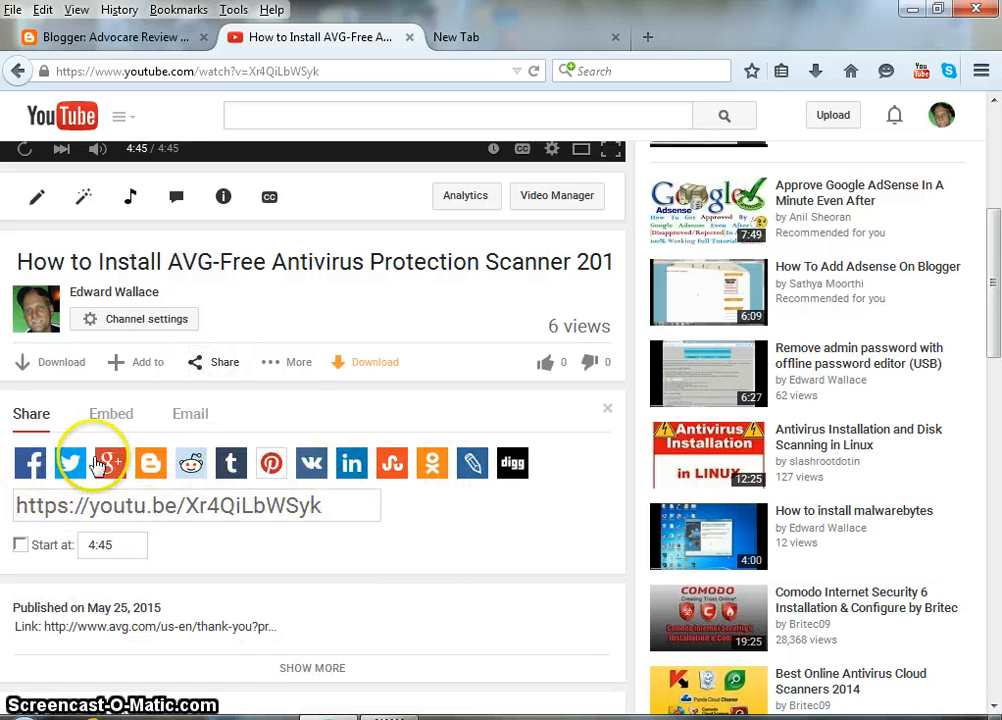
{"action": "mouse_move", "coordinate": [272, 464]}
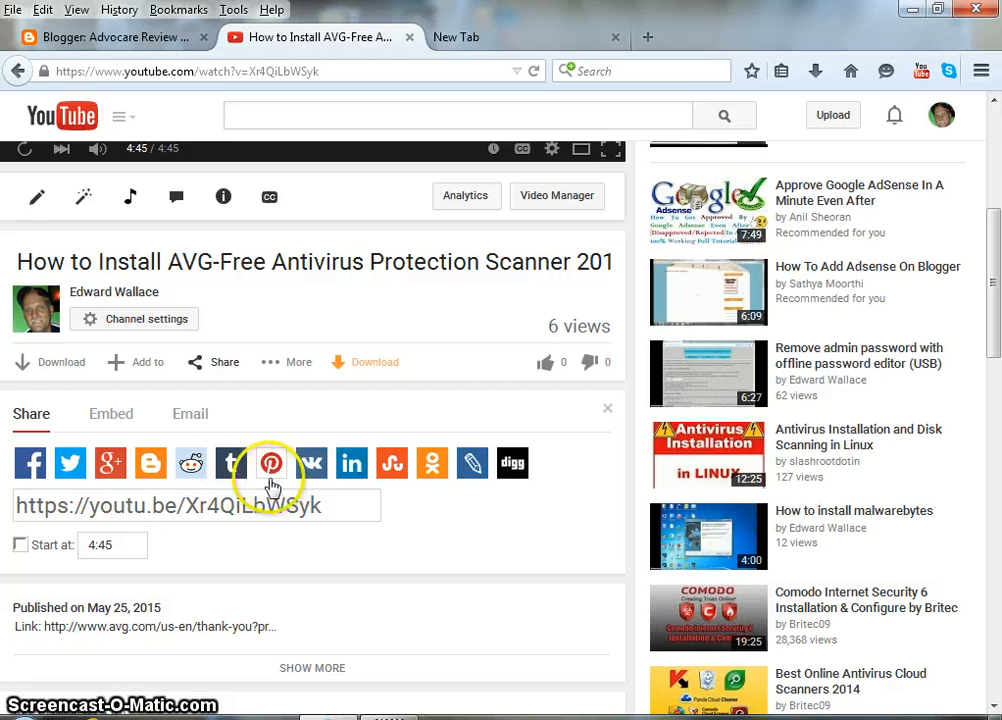
{"action": "mouse_move", "coordinate": [30, 462]}
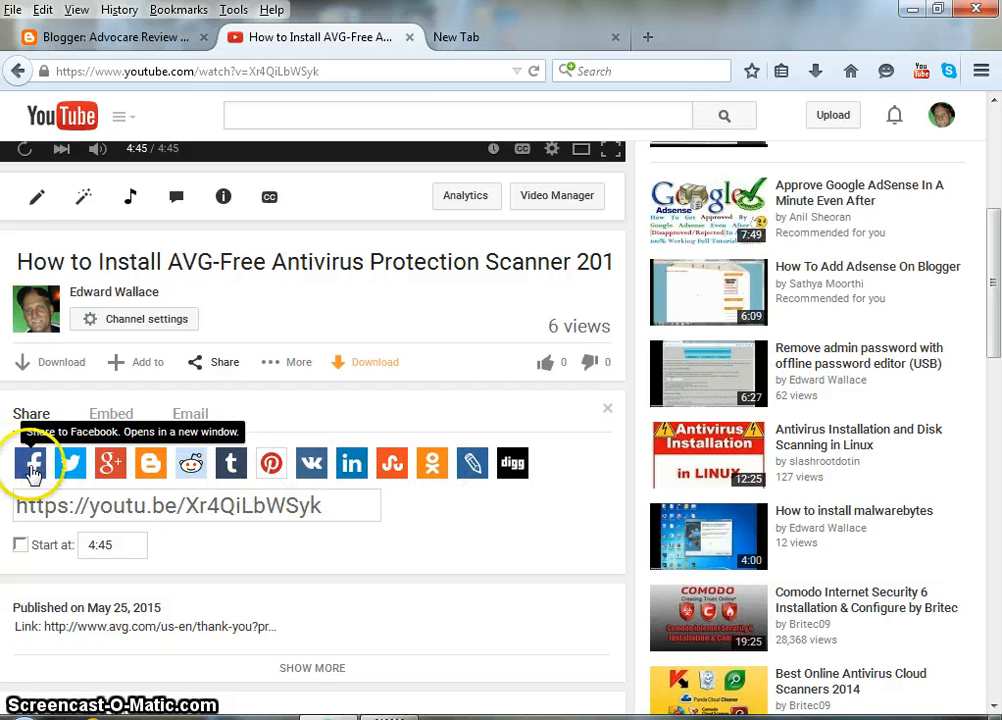
{"action": "mouse_move", "coordinate": [148, 464]}
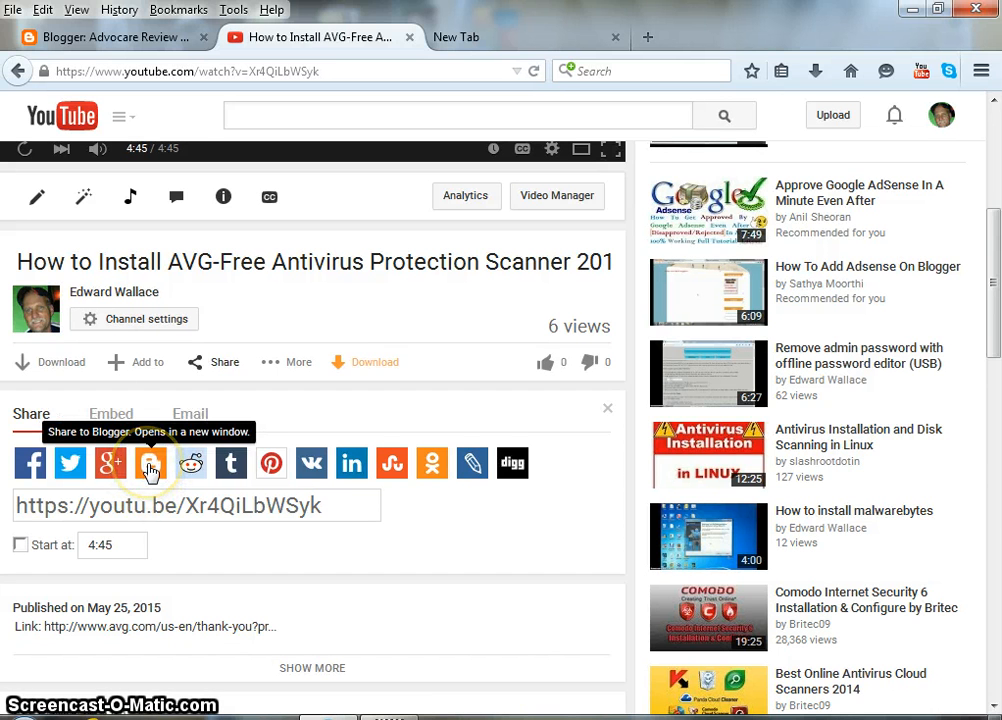
- Share the video to Blogger via BlogThis! and view the embedded player in Compose mode
{"action": "left_click", "coordinate": [150, 464]}
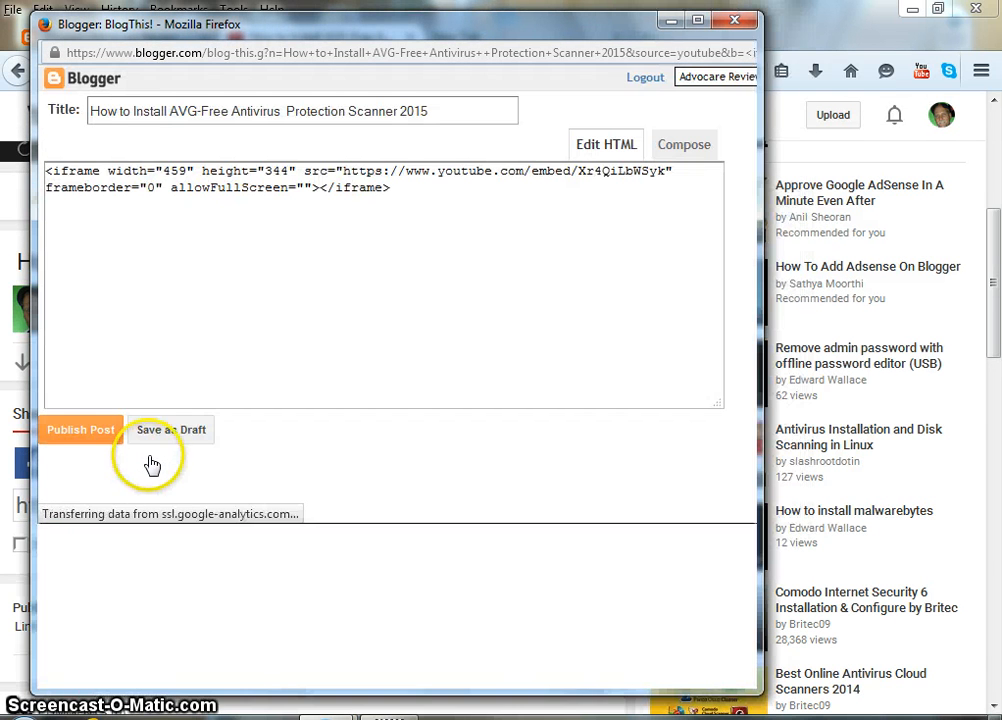
{"action": "left_click", "coordinate": [684, 144]}
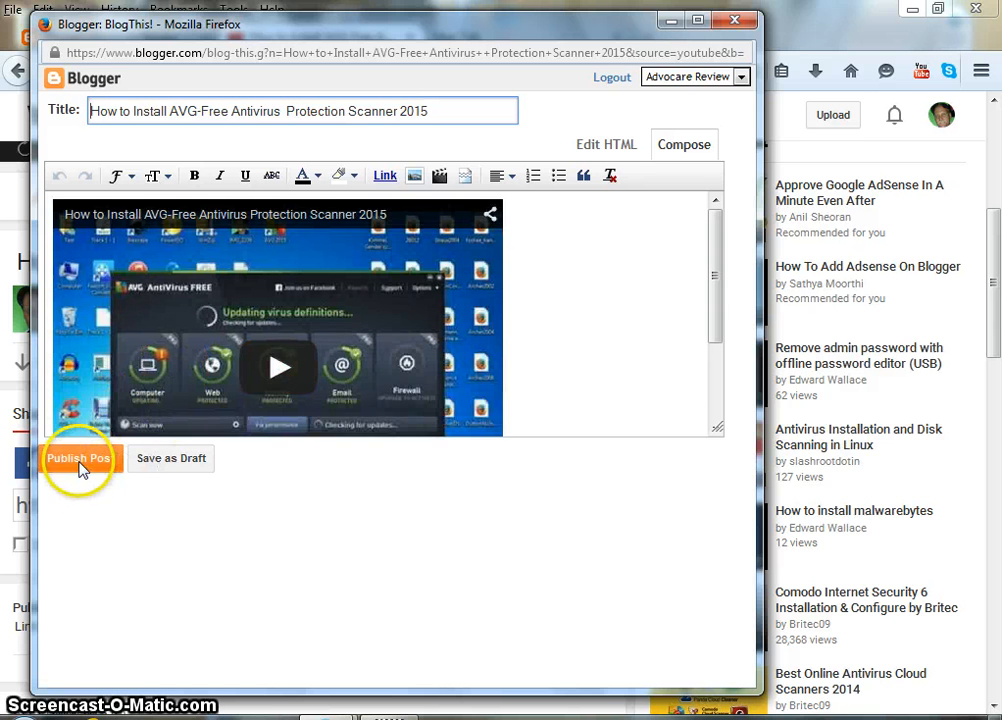
{"action": "mouse_move", "coordinate": [80, 458]}
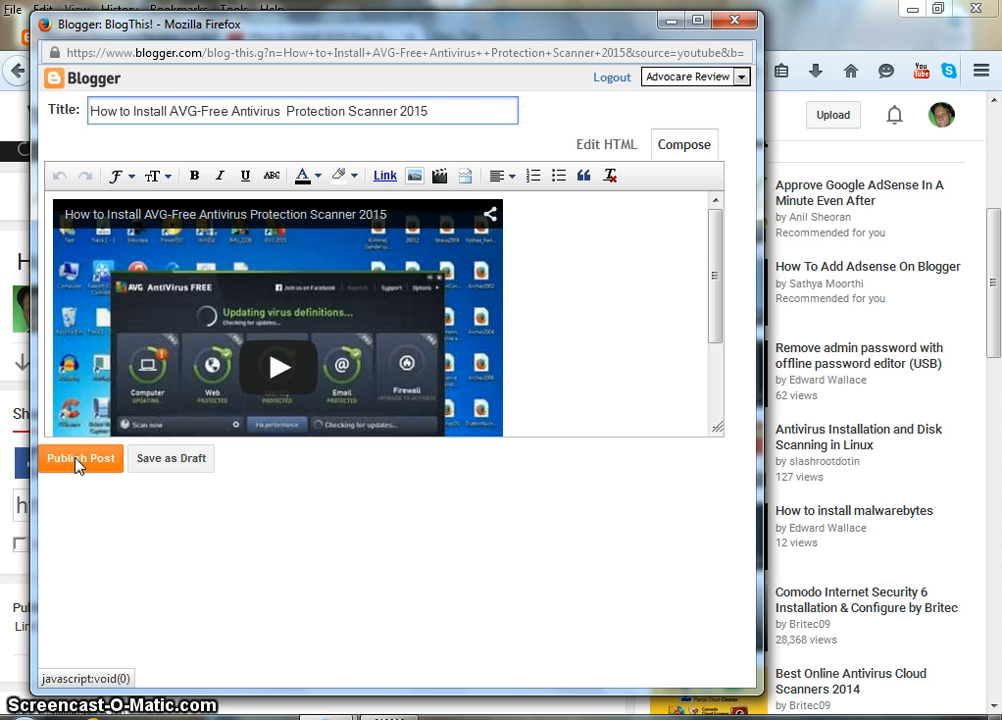
{"action": "mouse_move", "coordinate": [460, 290]}
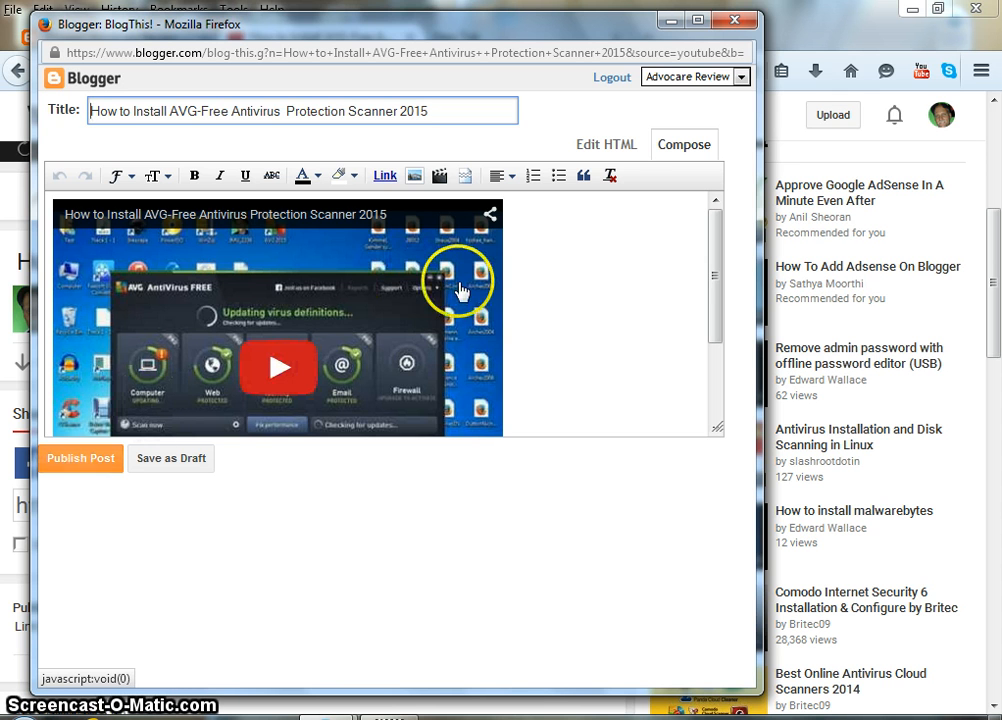
{"action": "mouse_move", "coordinate": [608, 144]}
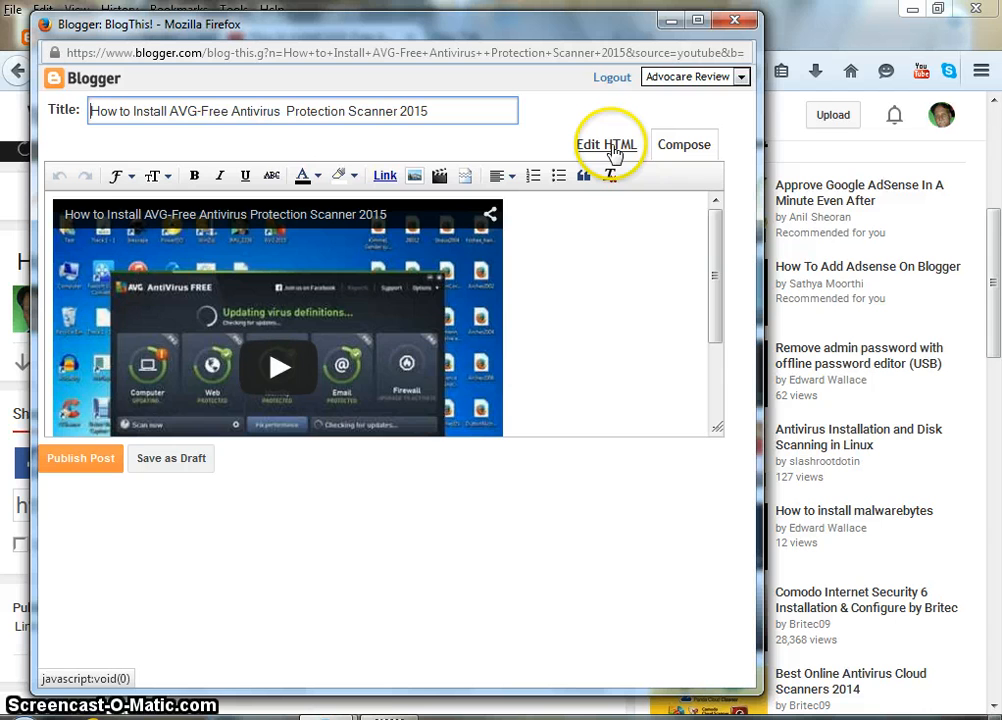
- Edit the embed HTML so the iframe has height 144 and width 159
{"action": "left_click", "coordinate": [608, 144]}
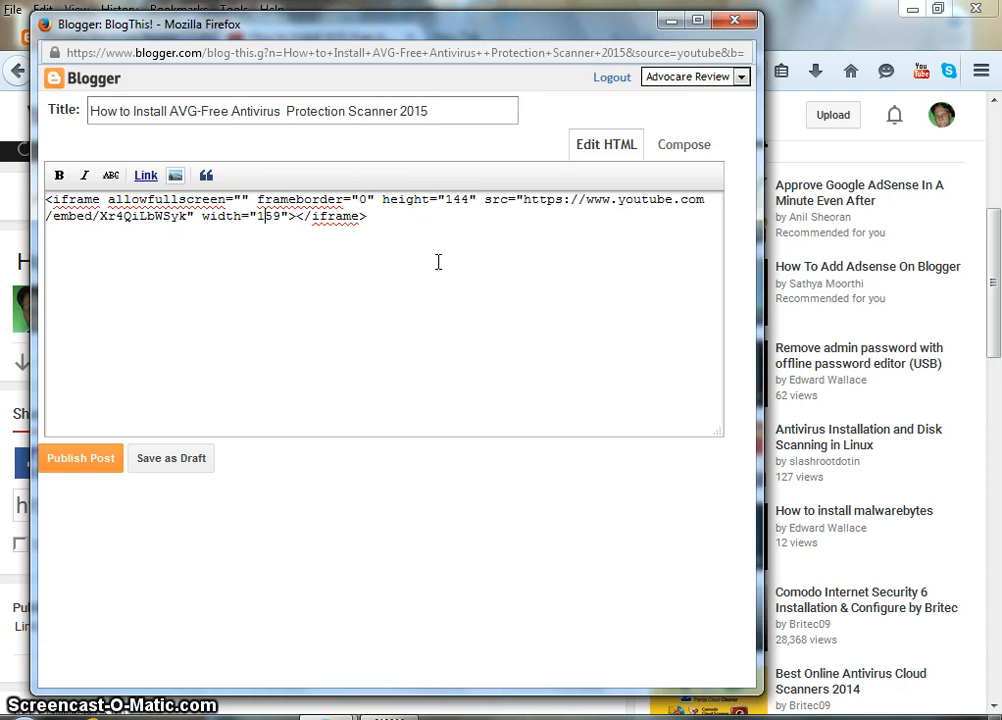
{"action": "mouse_move", "coordinate": [440, 162]}
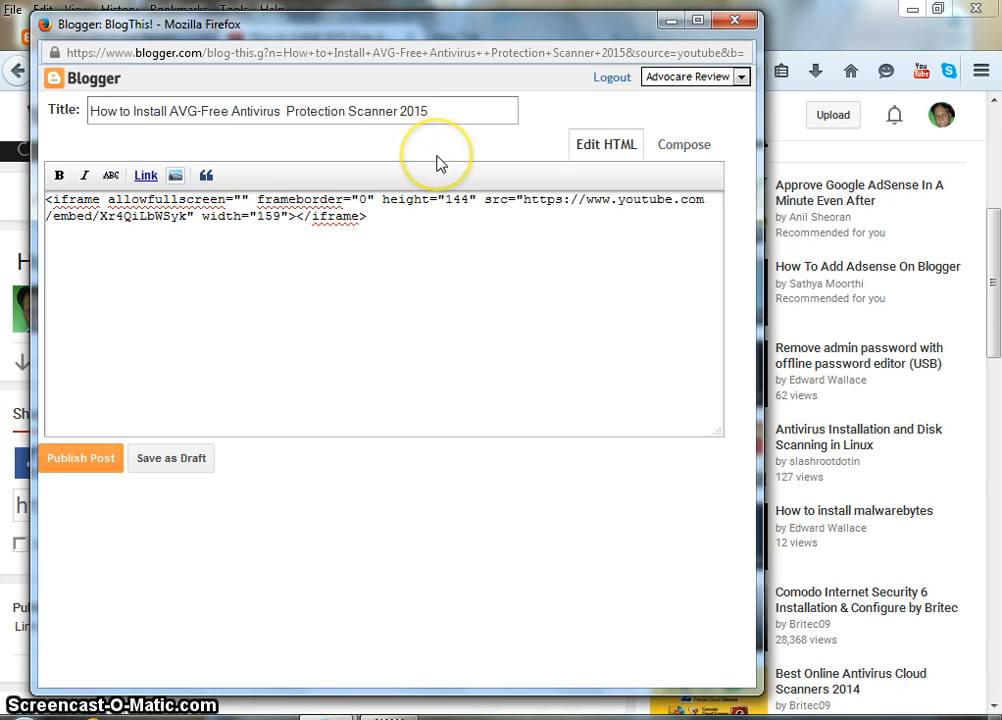
{"action": "mouse_move", "coordinate": [368, 304]}
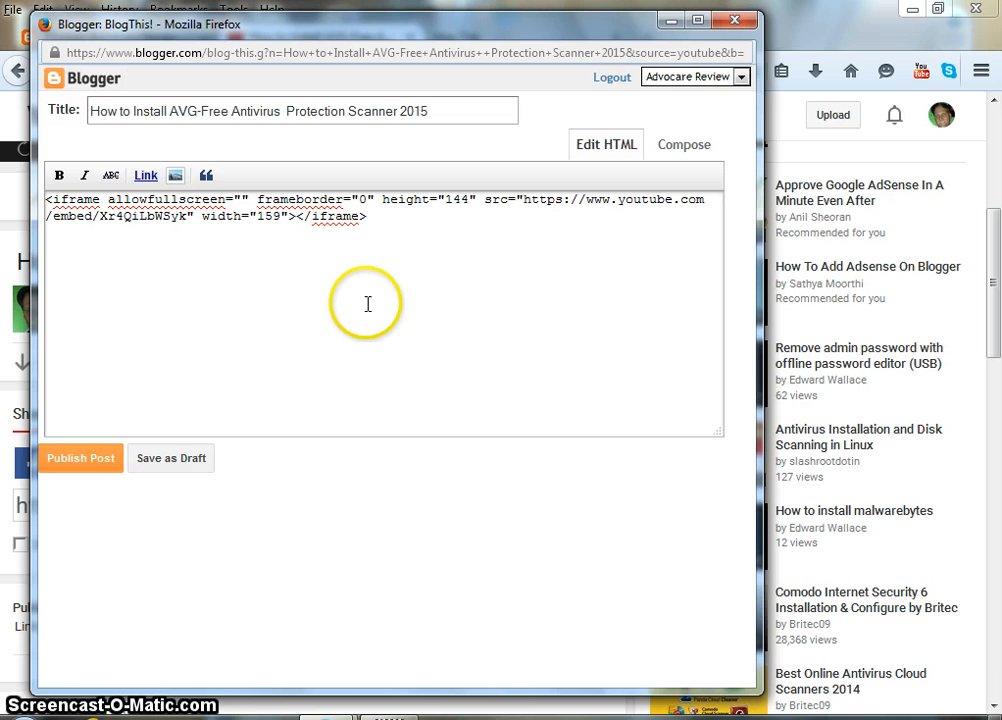
{"action": "mouse_move", "coordinate": [184, 396]}
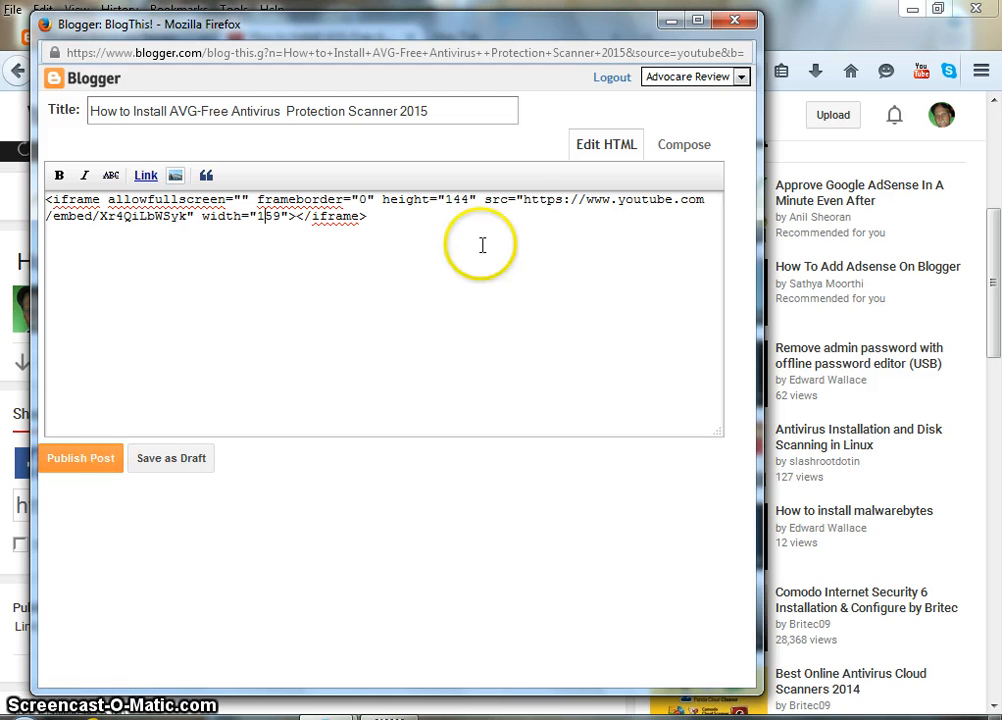
{"action": "mouse_move", "coordinate": [736, 20]}
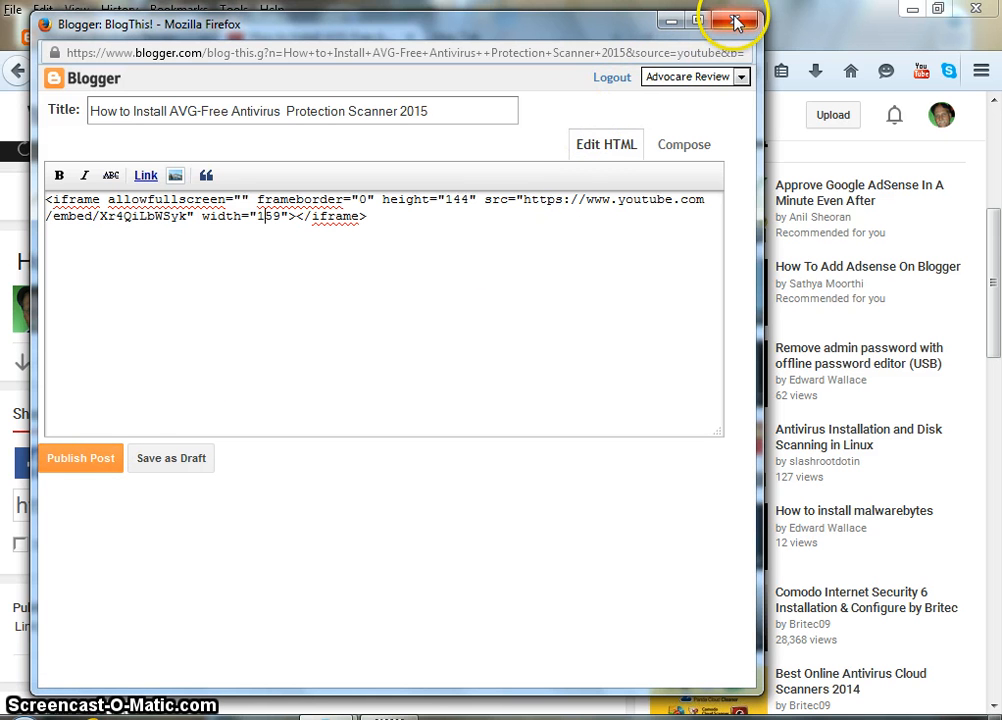
- Abandon the BlogThis post without saving and return to the Advocare Review posts list
{"action": "left_click", "coordinate": [736, 20]}
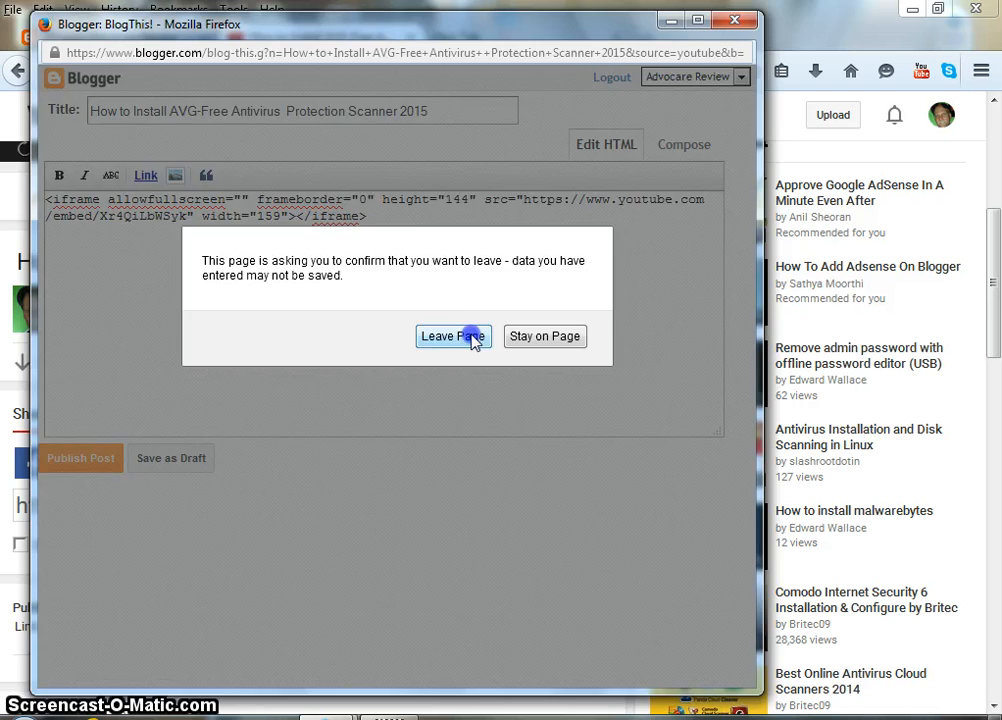
{"action": "left_click", "coordinate": [452, 336]}
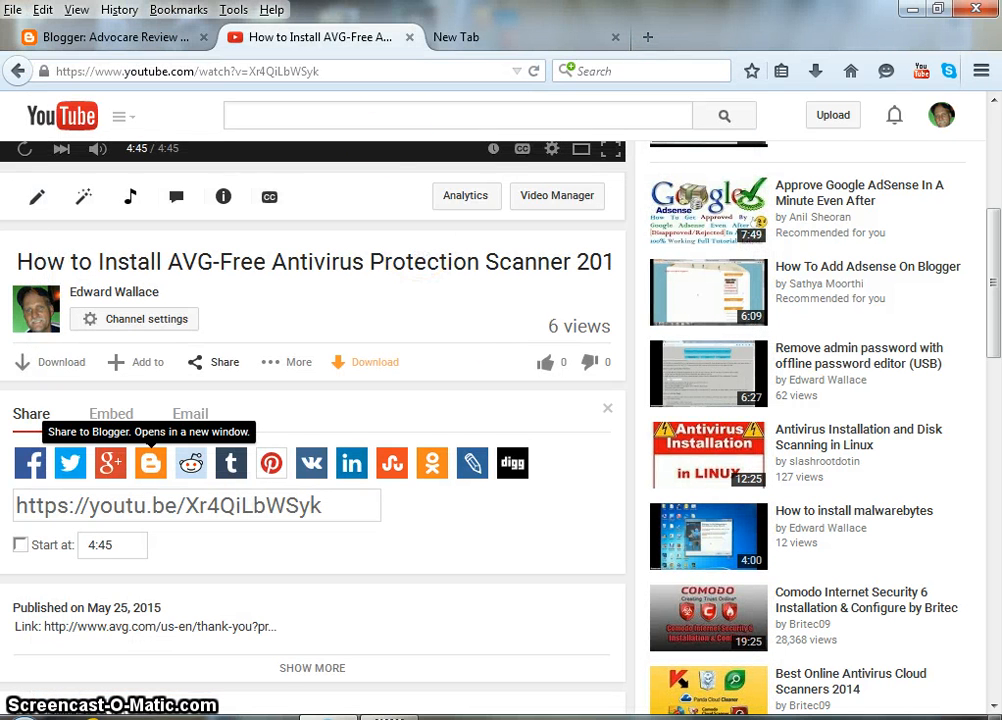
{"action": "mouse_move", "coordinate": [104, 36]}
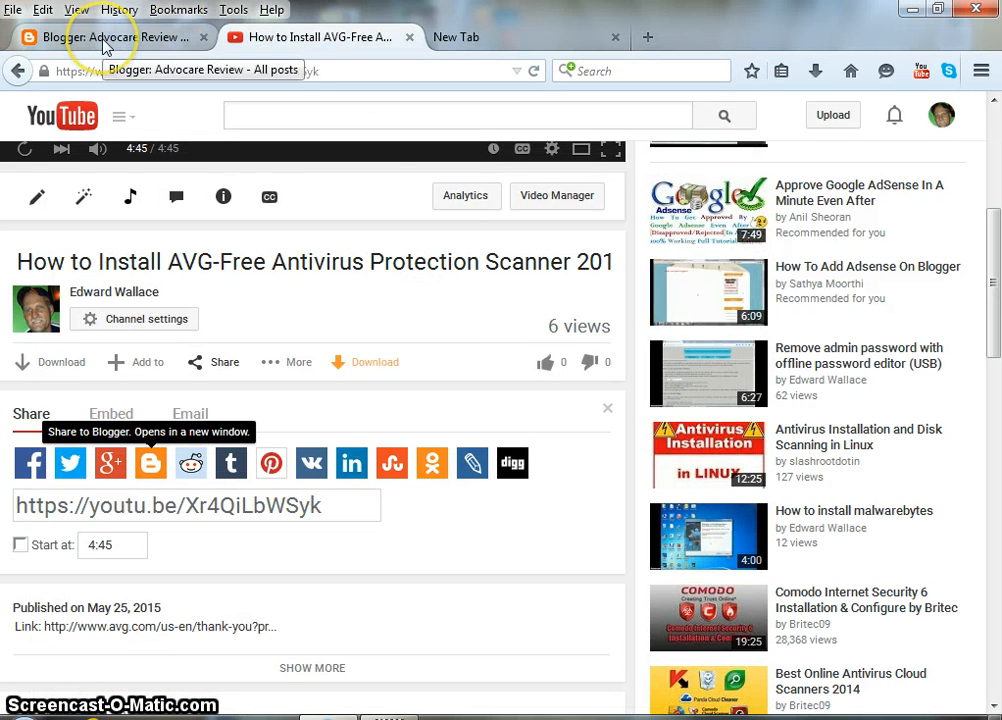
{"action": "left_click", "coordinate": [110, 36]}
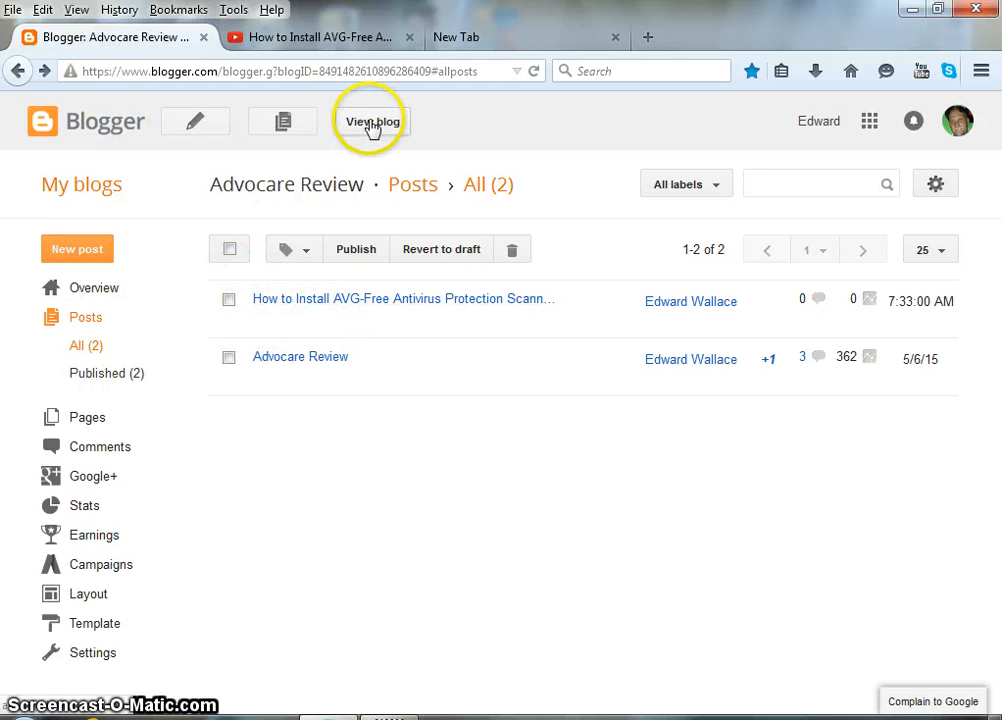
- View the live blog to confirm the AVG-Free install post shows its embedded video
{"action": "left_click", "coordinate": [372, 122]}
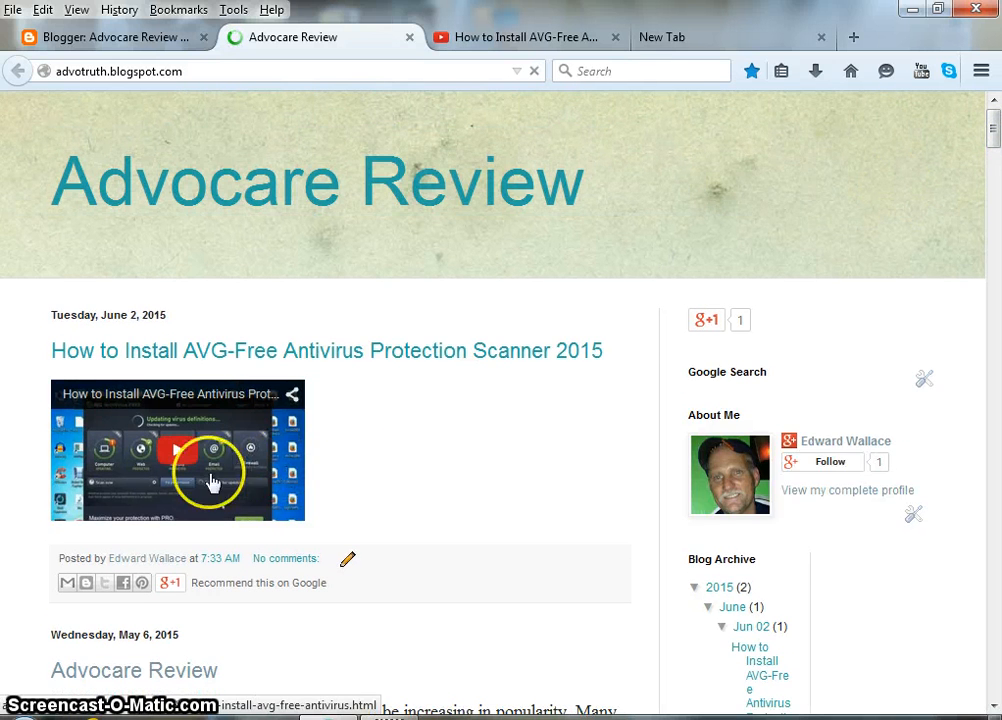
{"action": "scroll", "scroll_direction": "down", "scroll_amount": 3}
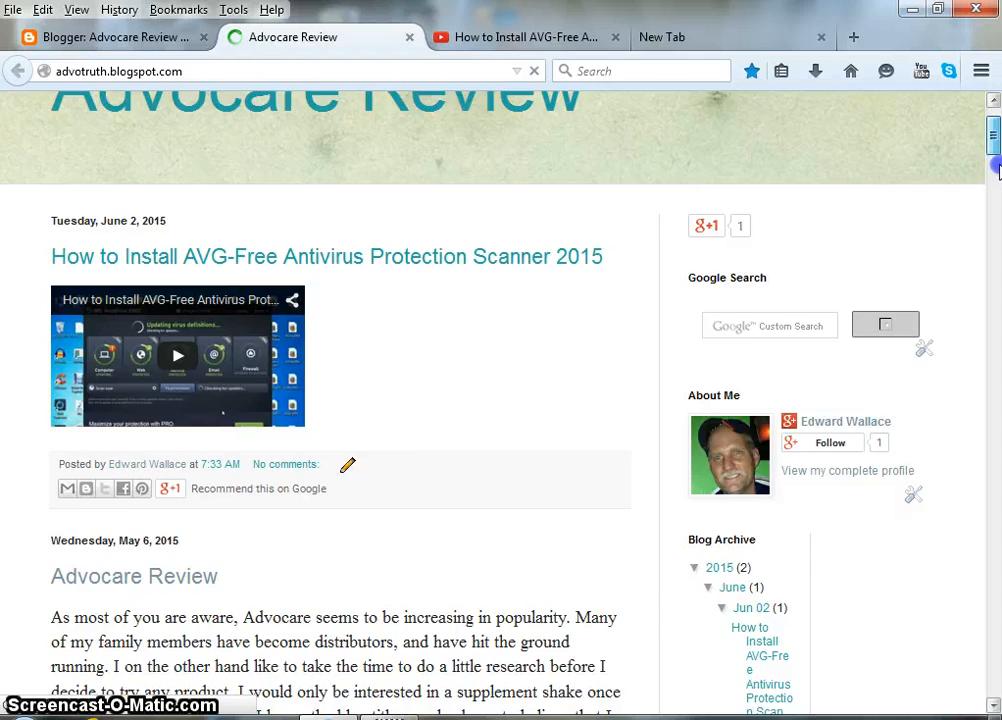
{"action": "scroll", "scroll_direction": "up", "scroll_amount": 3}
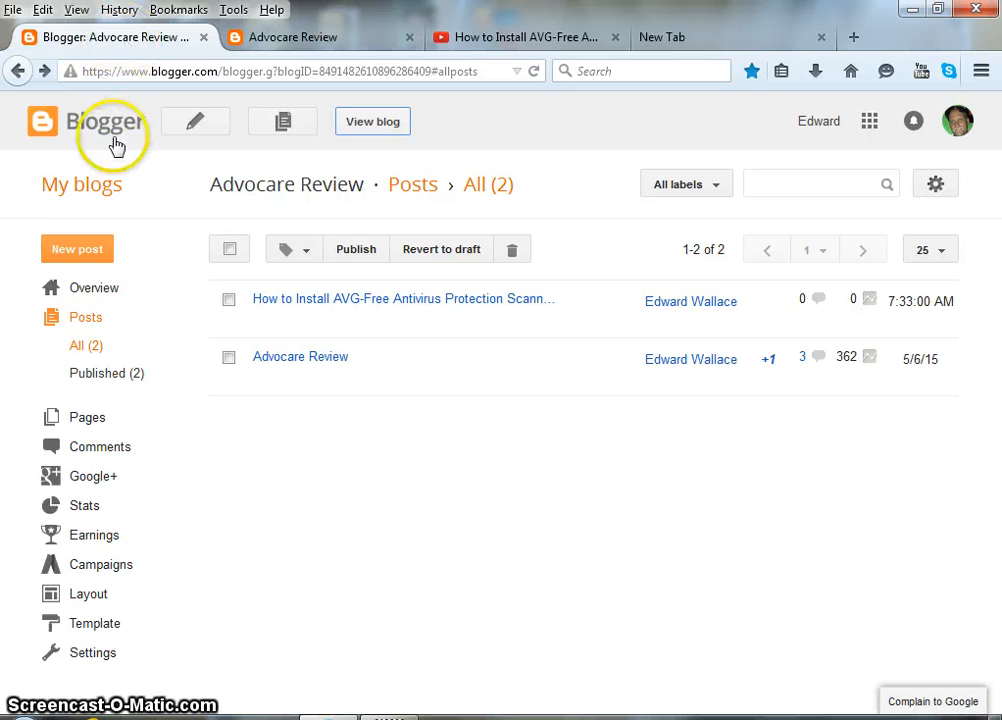
{"action": "mouse_move", "coordinate": [310, 298]}
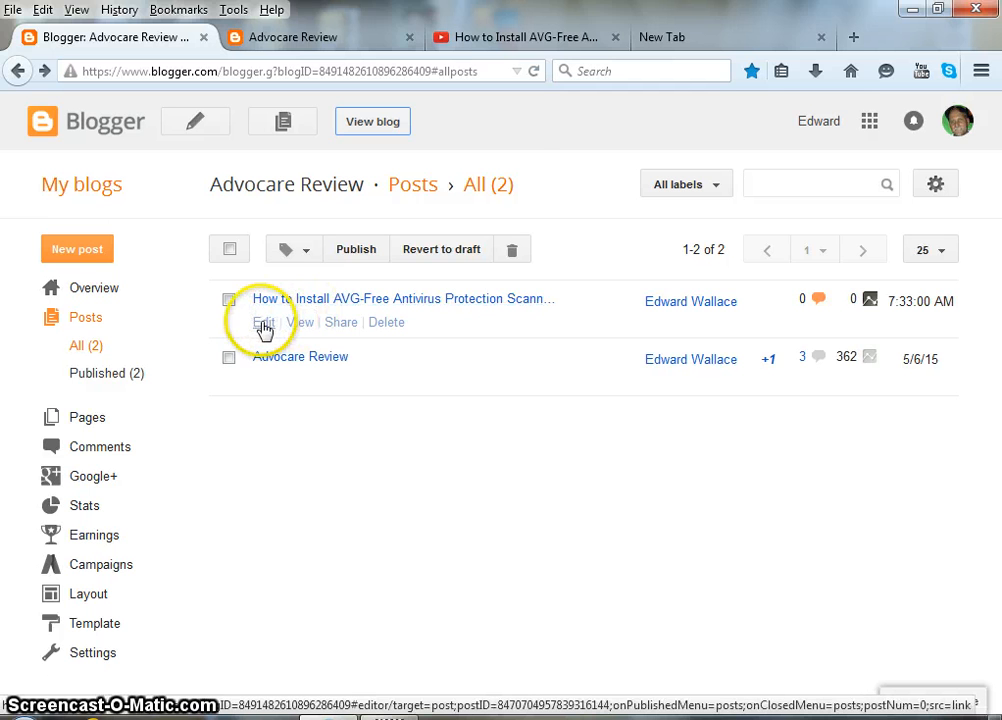
- Reopen the published AVG-Free install post in the editor at its iframe embed code
{"action": "left_click", "coordinate": [264, 322]}
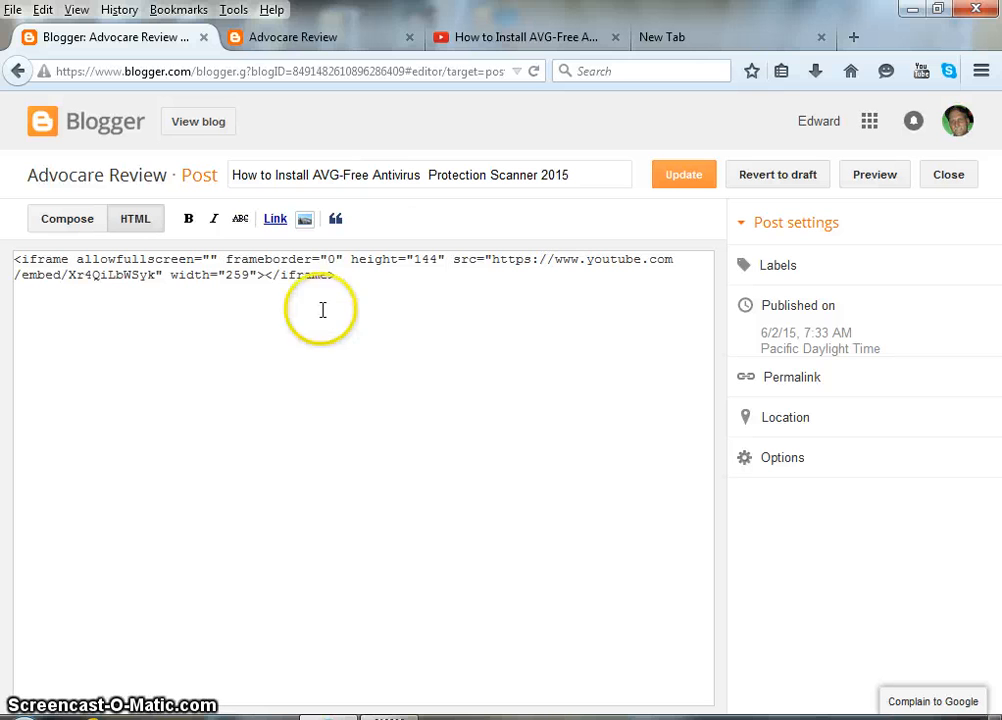
{"action": "left_click", "coordinate": [66, 218]}
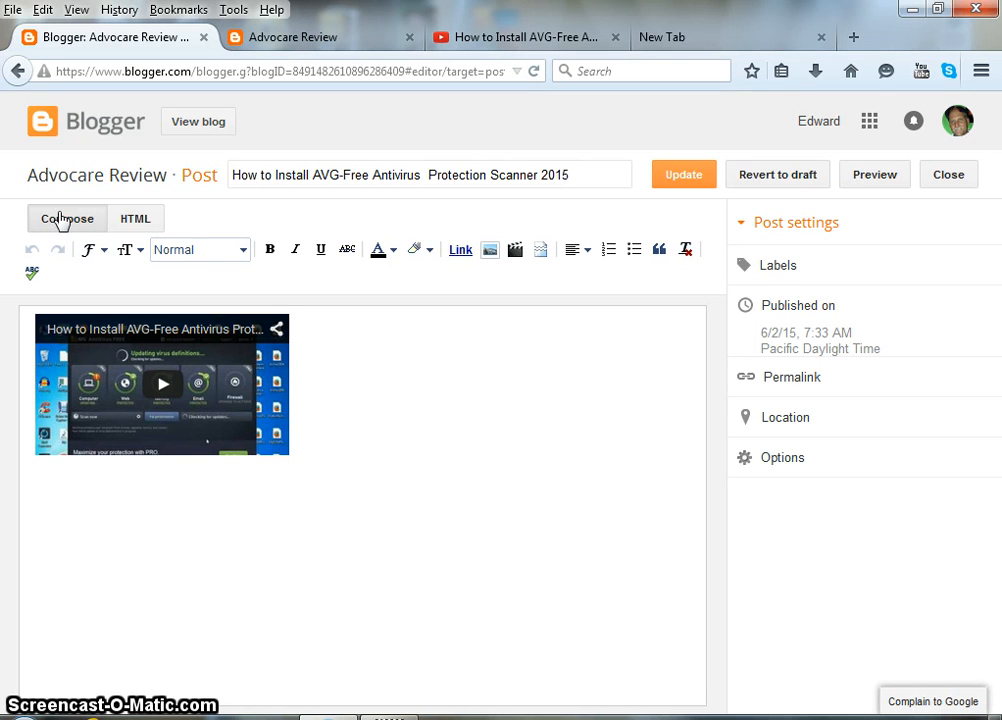
- Switch from the rendered video back to HTML showing the iframe at height 144, width 259
{"action": "left_click", "coordinate": [66, 218]}
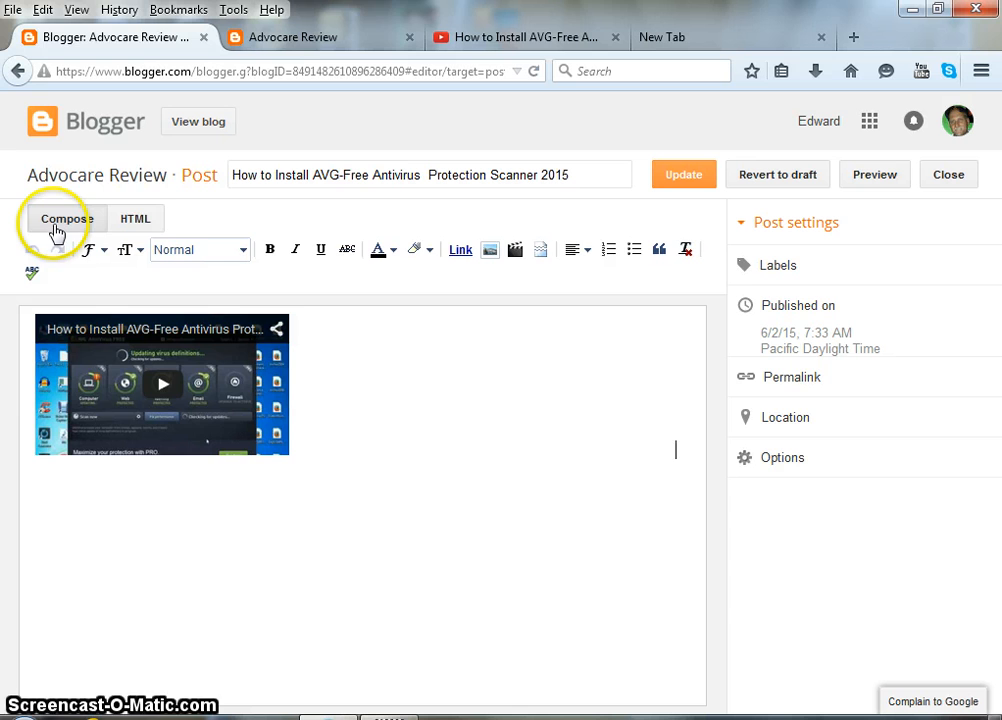
{"action": "left_click", "coordinate": [136, 218]}
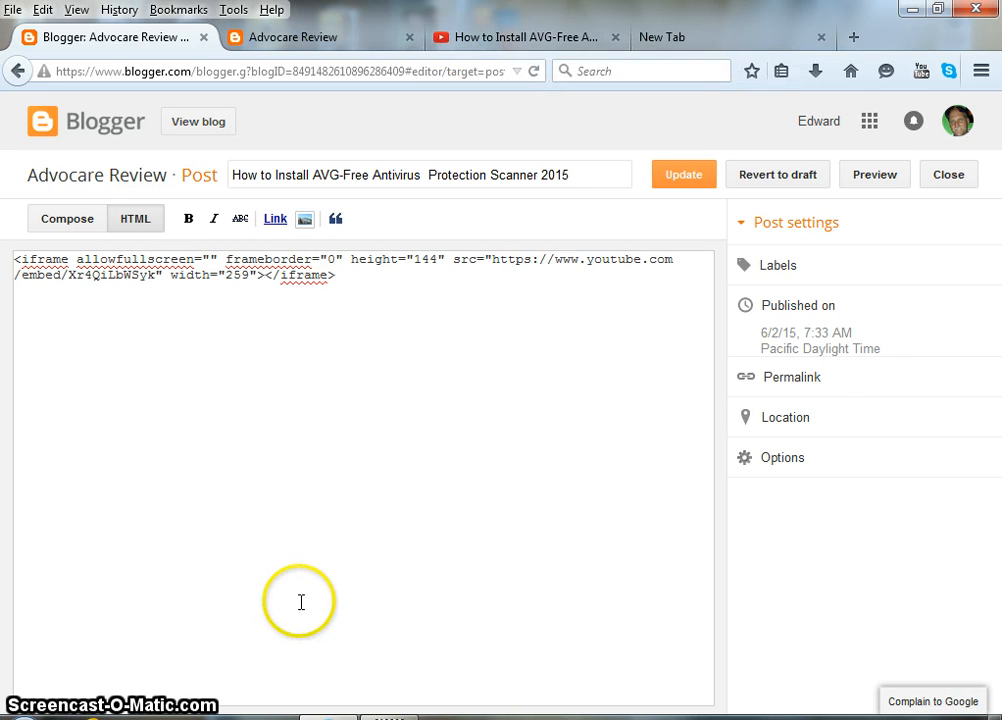
{"action": "mouse_move", "coordinate": [222, 256]}
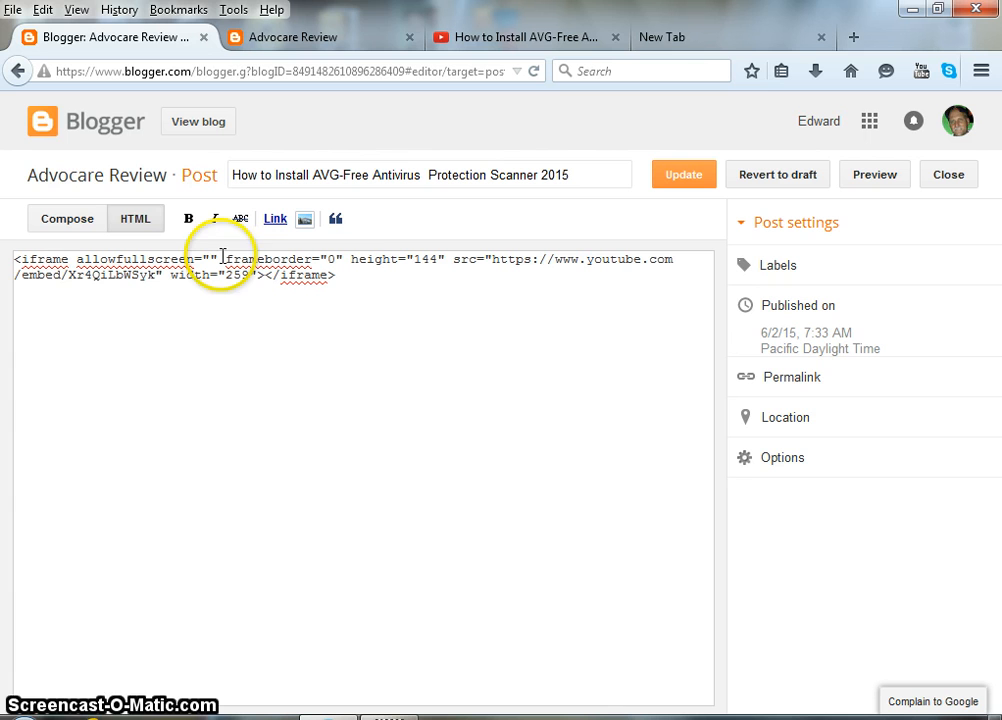